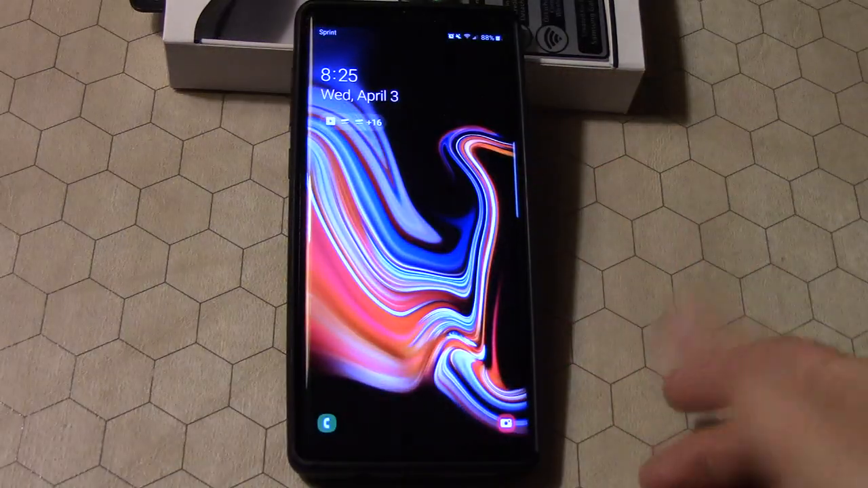
- Wake the phone and unlock it past the lock screen
click(434, 271)
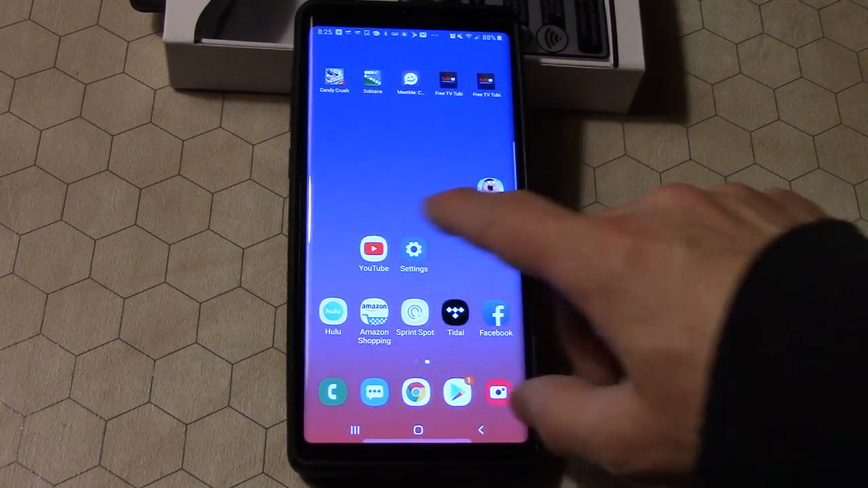
- Run a Finder search for 'voice recorder', then clear the search field
scroll(left, 3)
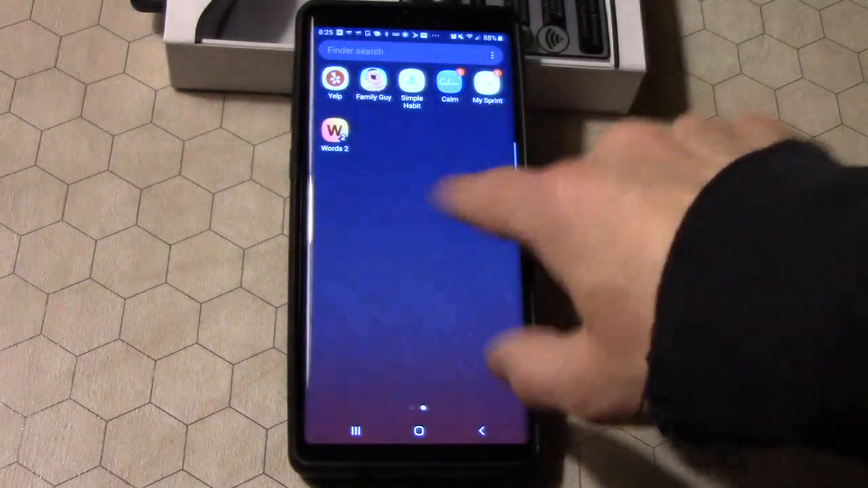
click(407, 51)
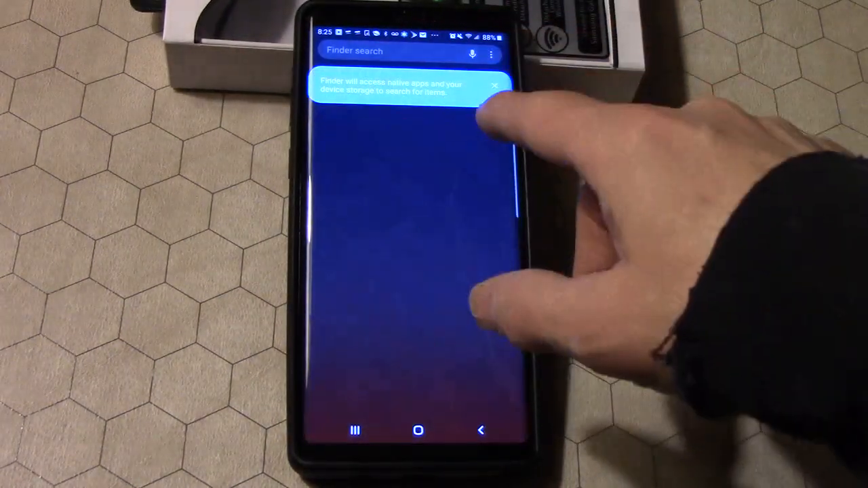
click(393, 51)
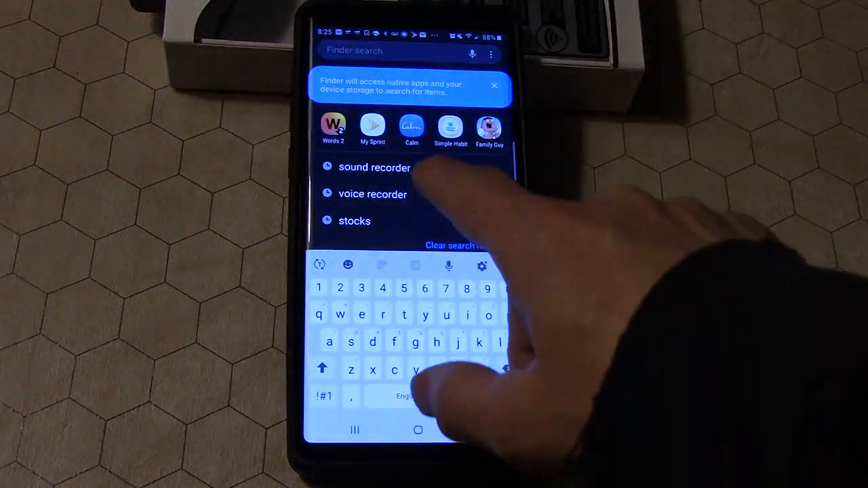
click(374, 167)
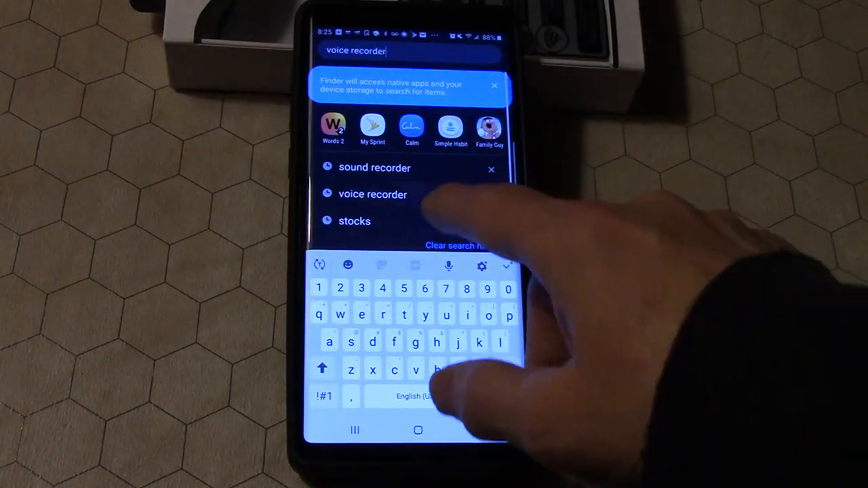
click(373, 194)
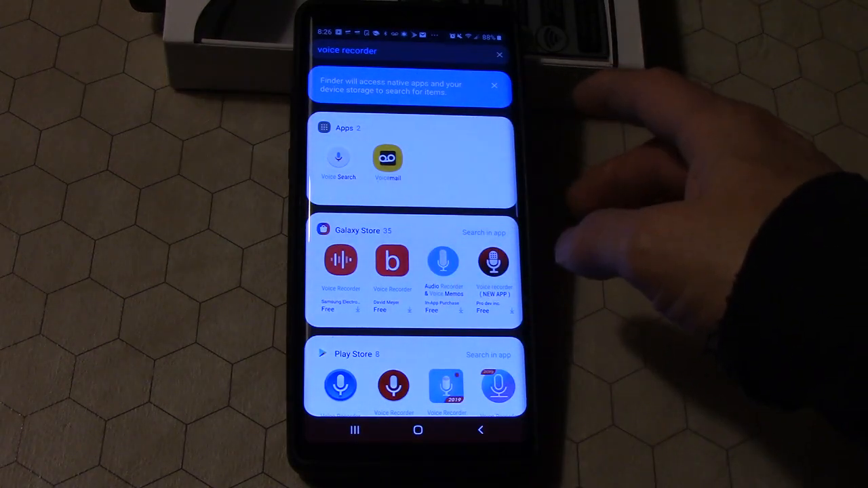
click(499, 54)
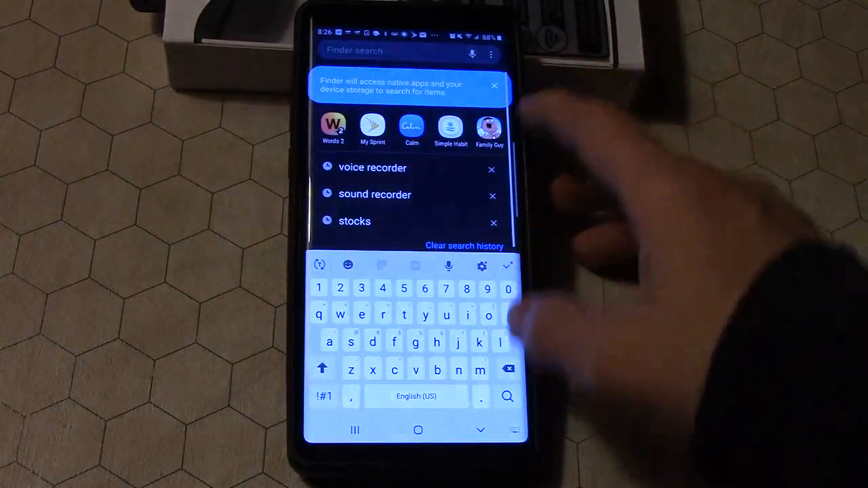
- Search 'voice recorder' again and open the Samsung Voice Recorder result in Galaxy Store
click(418, 430)
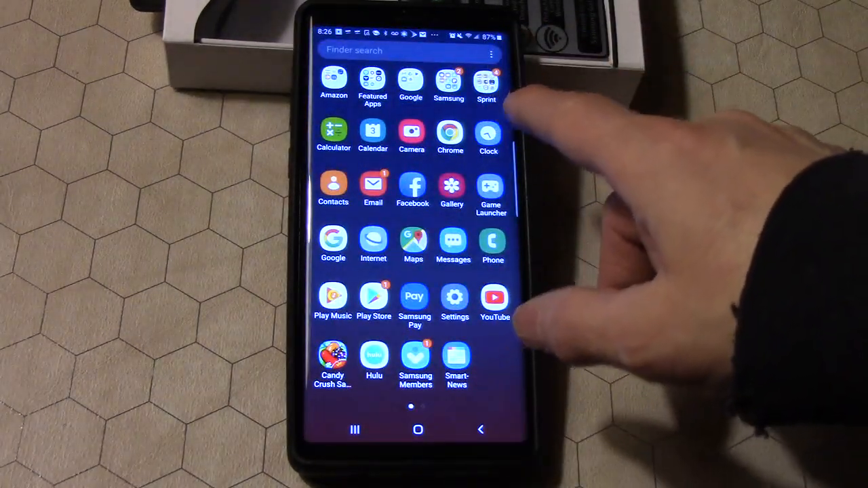
click(407, 50)
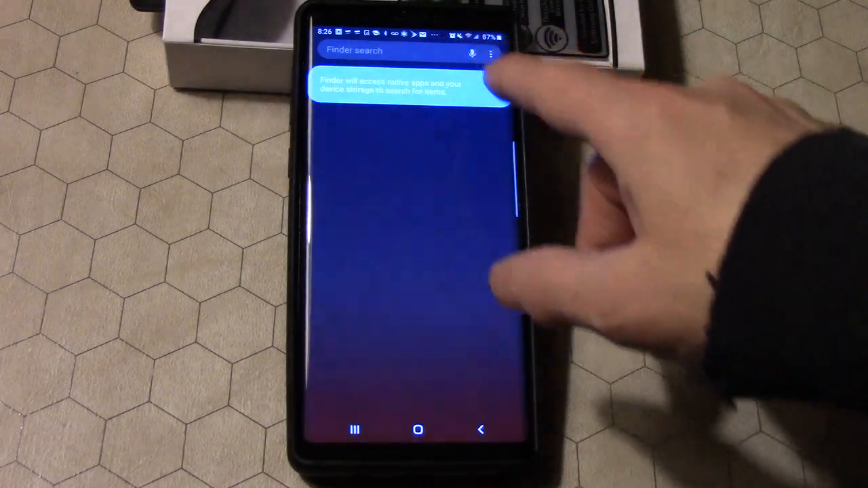
click(380, 50)
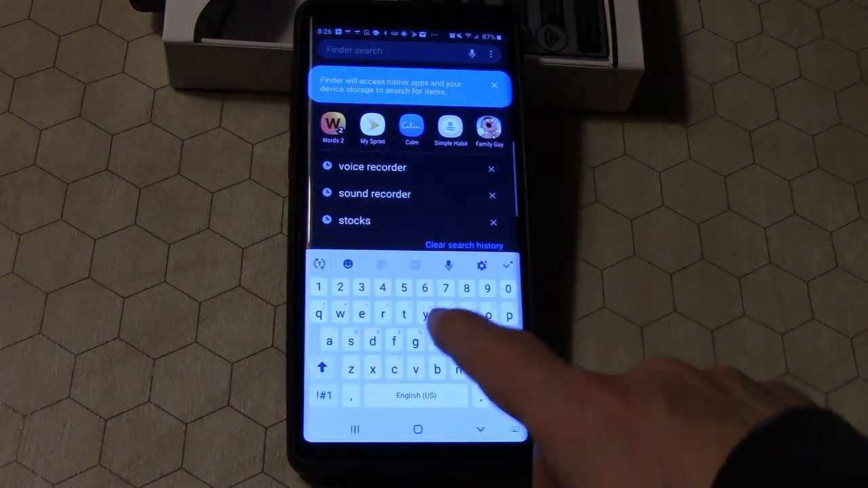
click(372, 167)
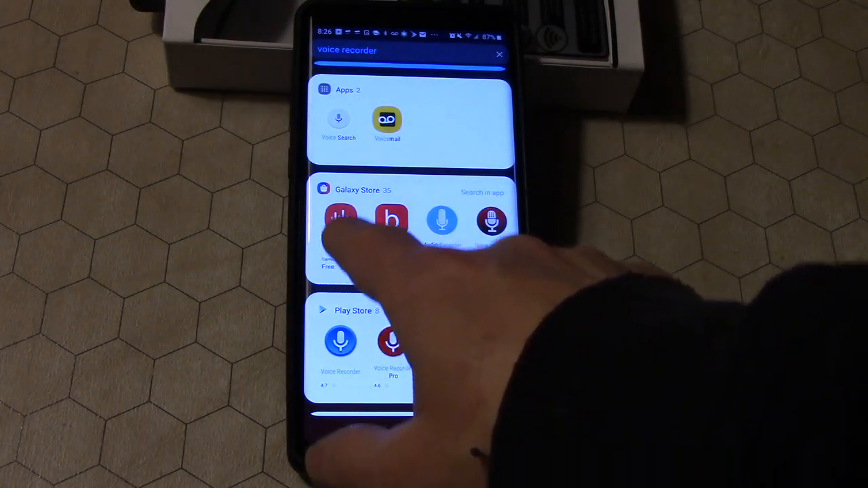
click(340, 220)
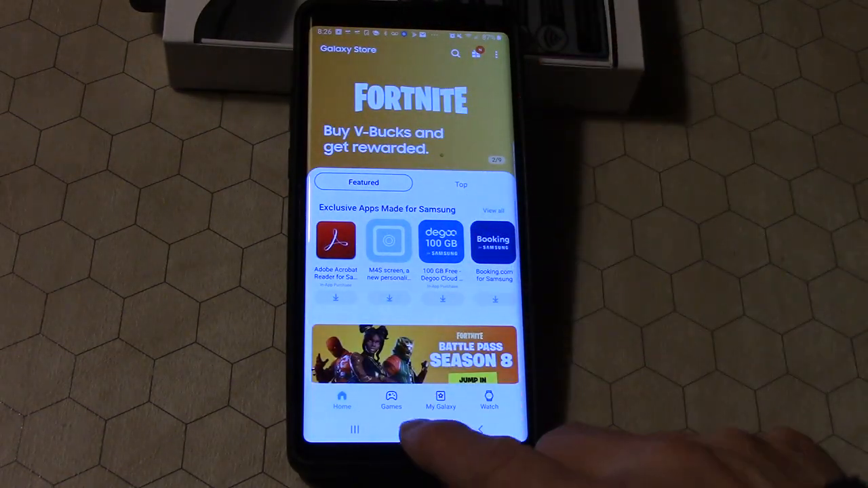
- Relaunch Galaxy Store from the Samsung folder and open its search page
click(417, 429)
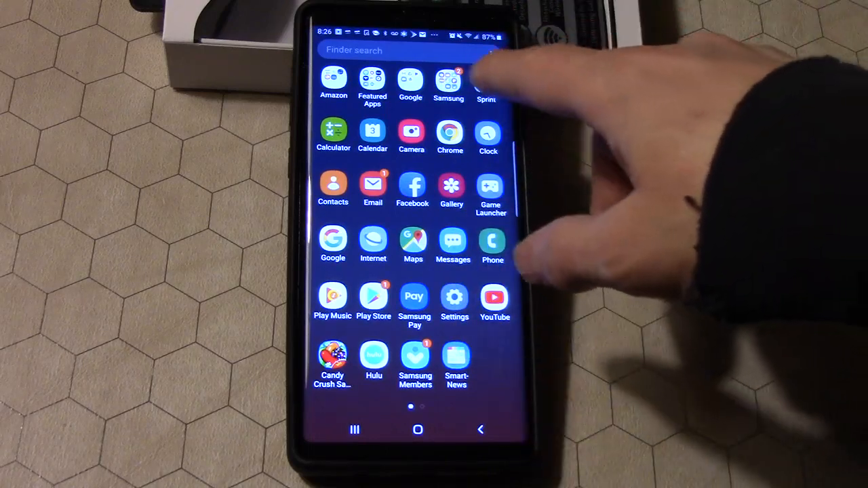
click(449, 81)
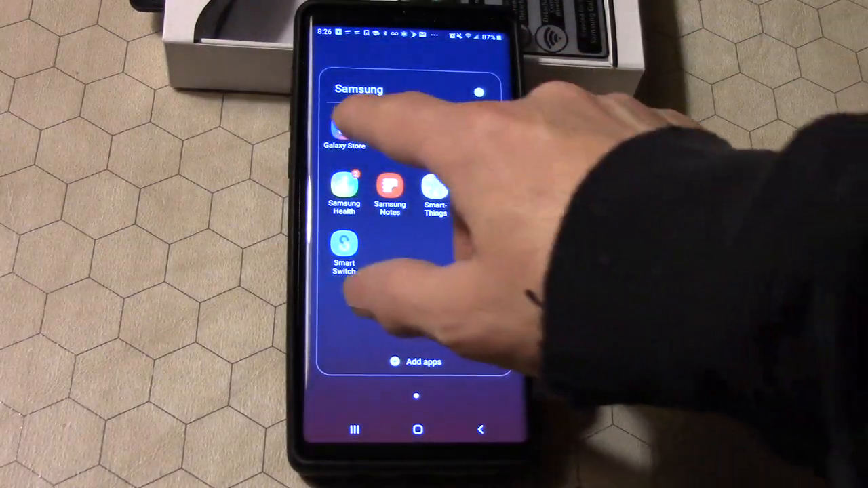
click(344, 128)
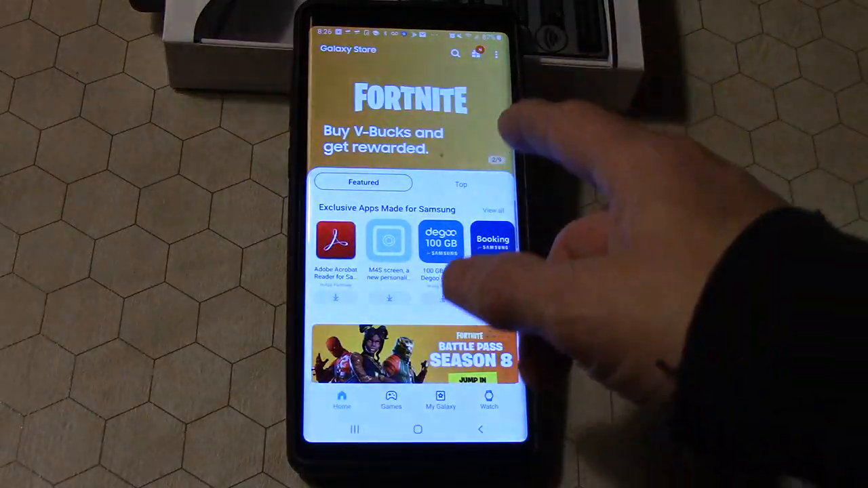
click(455, 54)
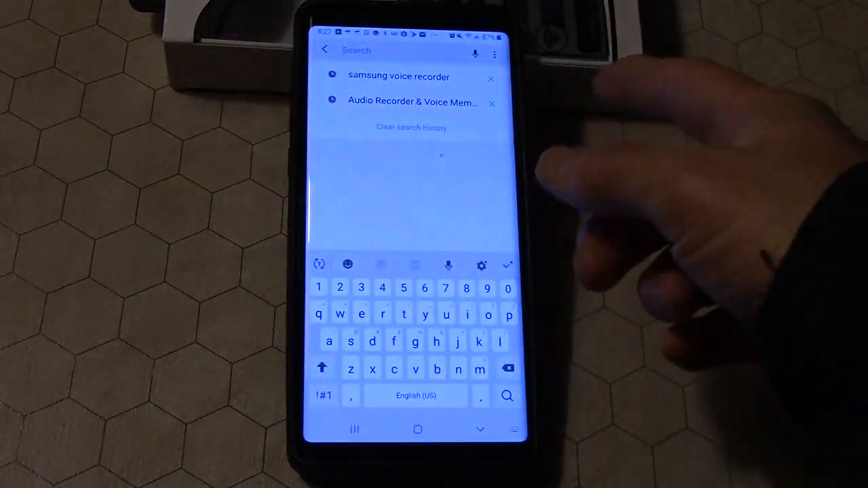
- Search the store for 'samsung voice recorder' and install it
click(398, 76)
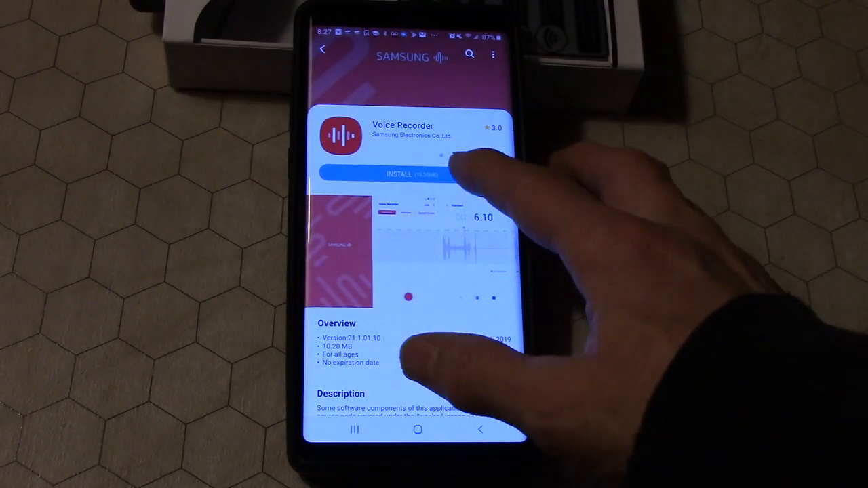
click(399, 175)
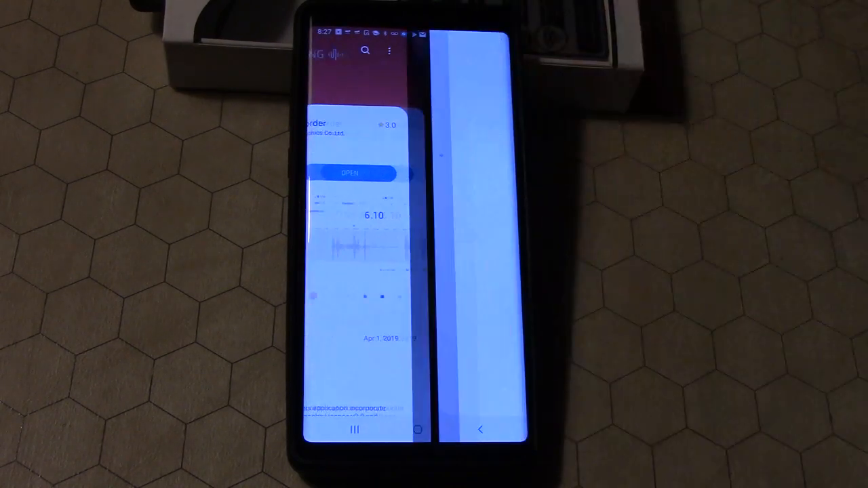
- Open Voice Recorder, allow audio recording and media access, then go home
click(349, 173)
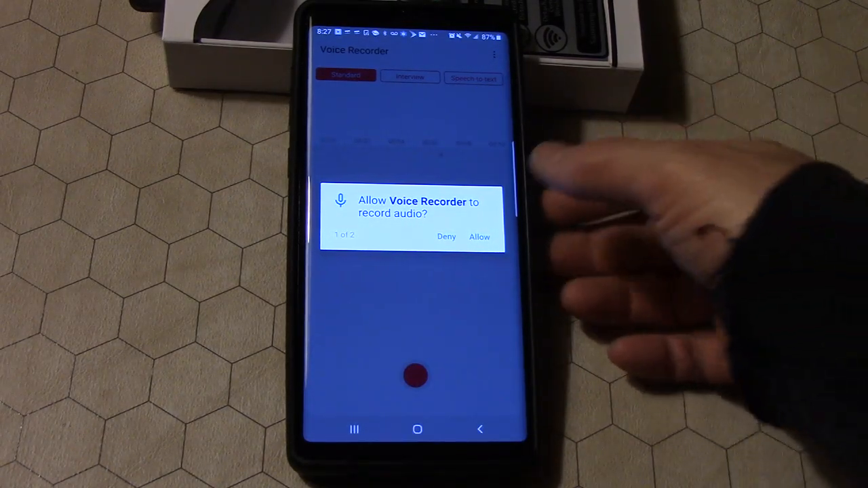
click(480, 237)
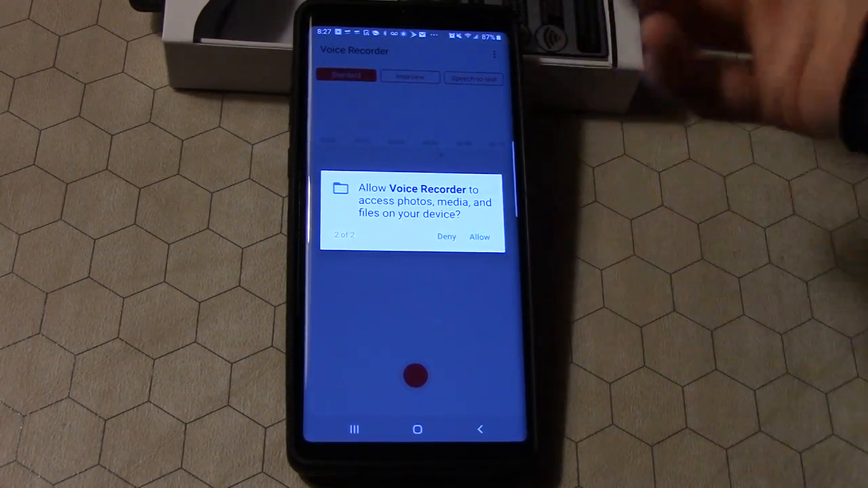
click(480, 237)
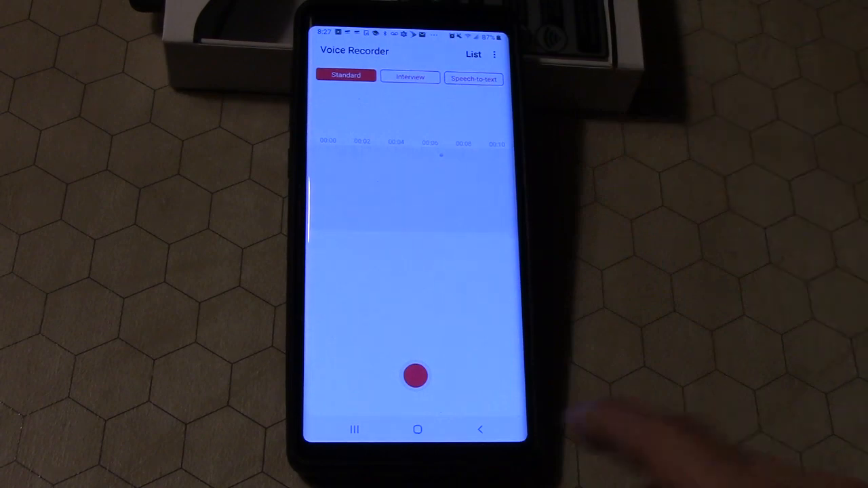
click(417, 429)
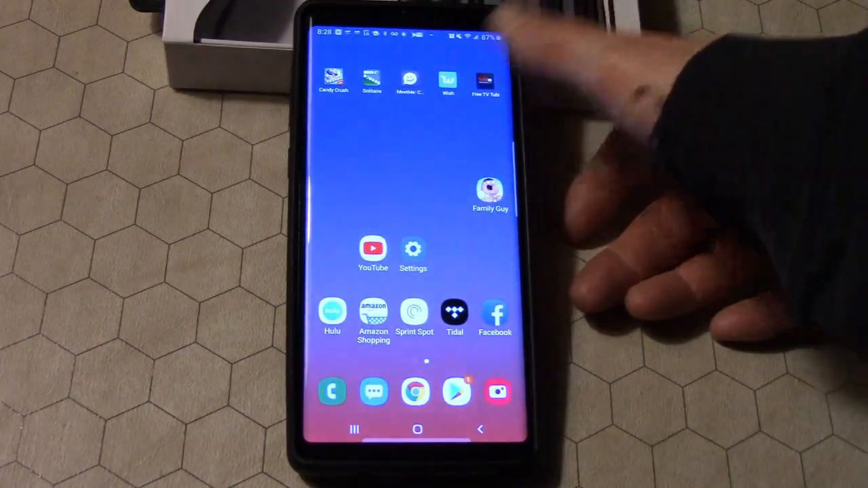
- Launch Voice Recorder from the app drawer's second page
scroll(right, 3)
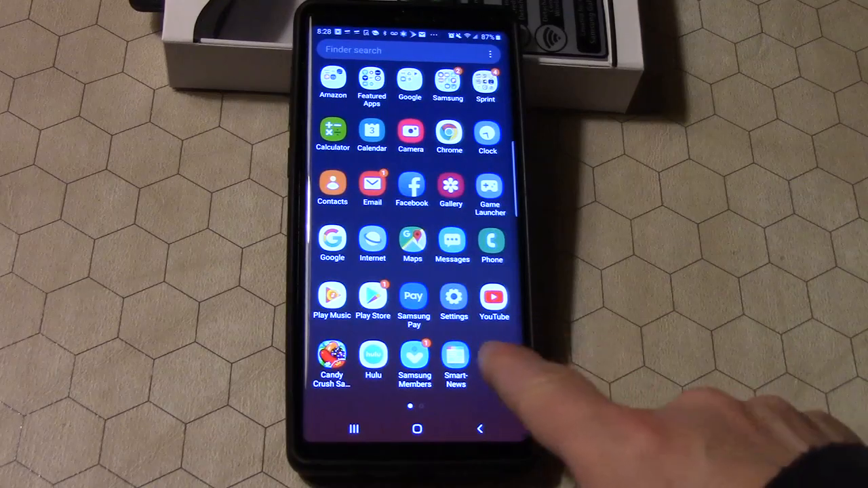
scroll(left, 3)
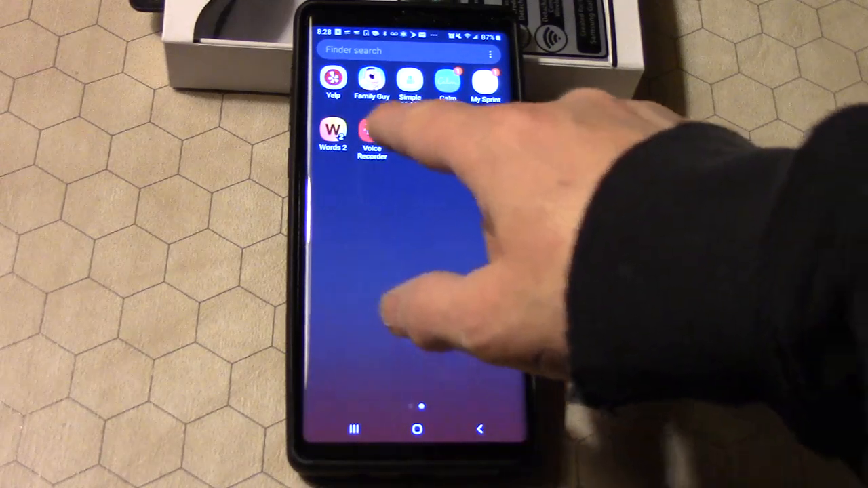
click(372, 129)
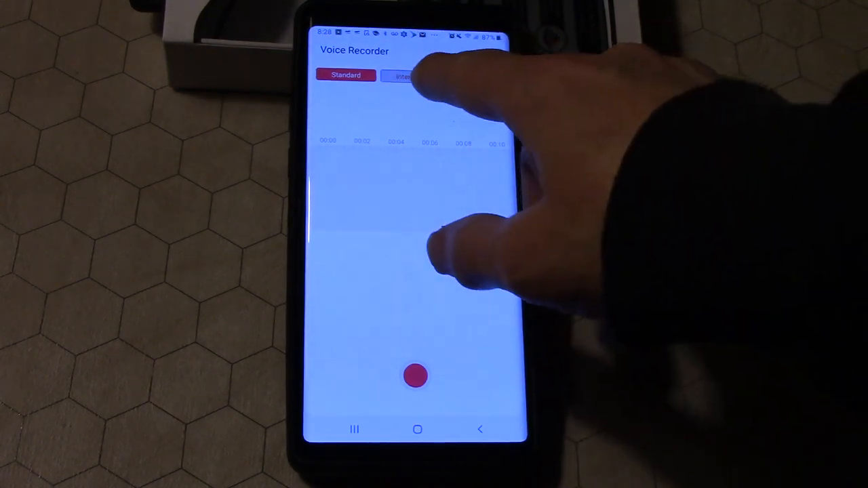
- Try Interview mode, then choose Speech-to-text and agree to the voice service terms
click(404, 76)
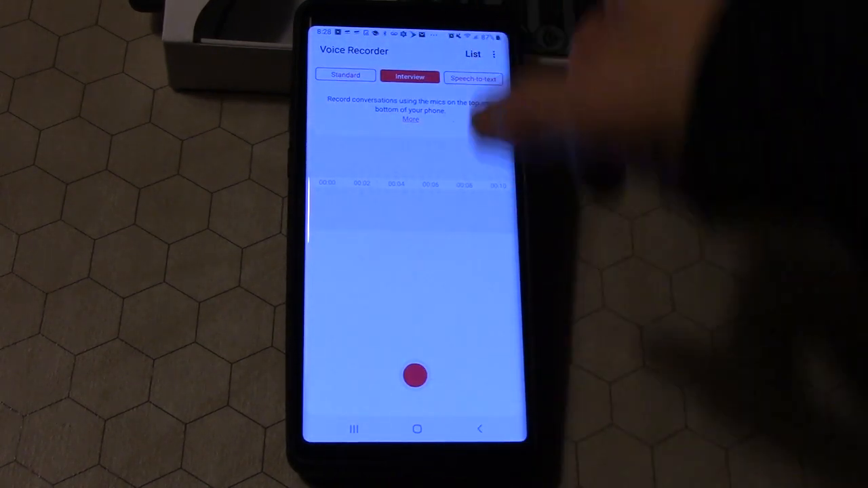
mouse_move(415, 376)
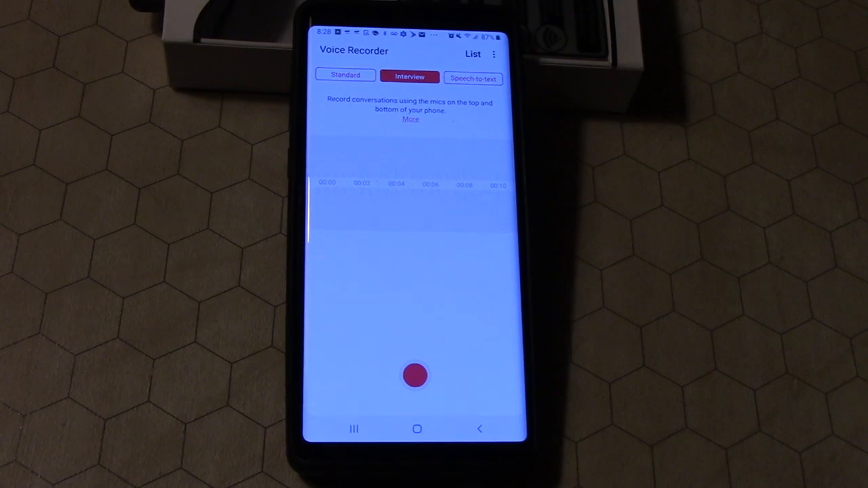
click(473, 78)
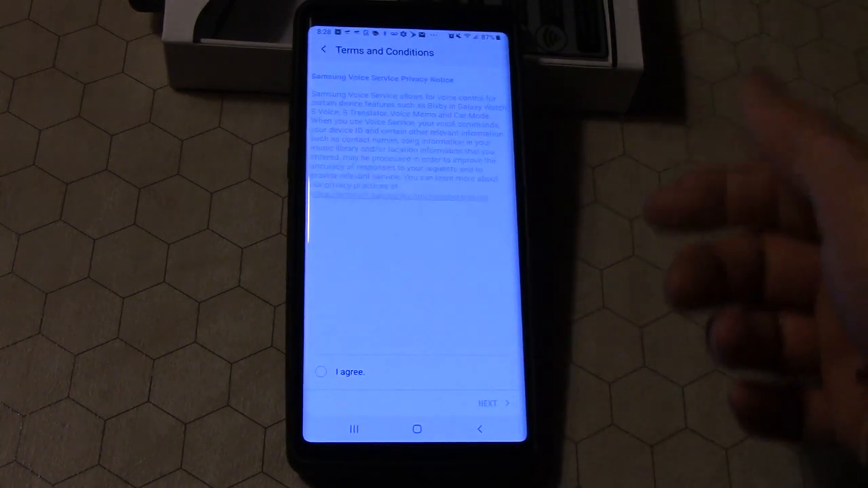
click(320, 372)
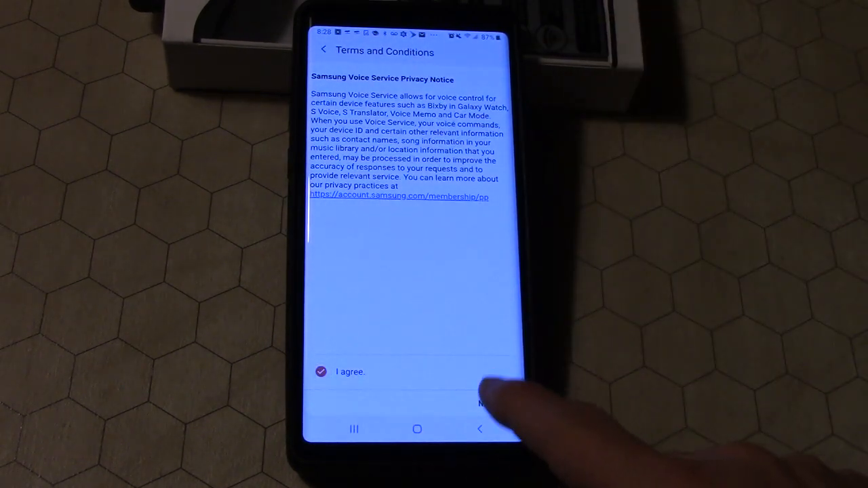
click(482, 404)
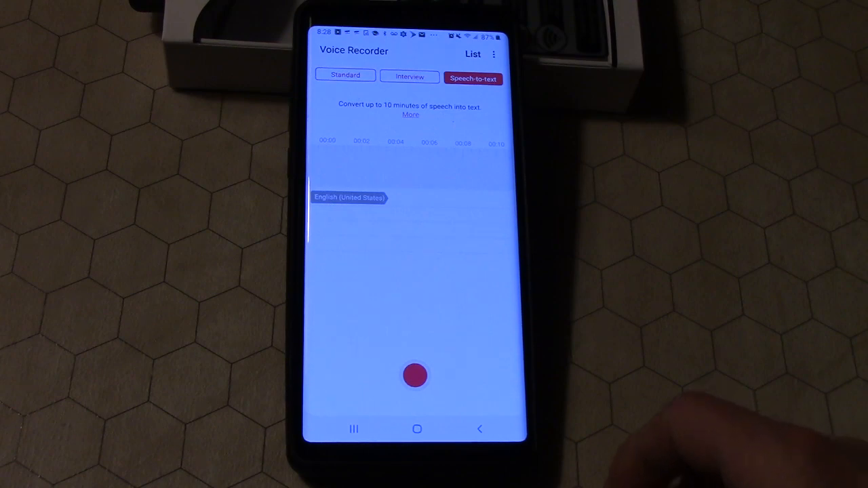
- Record a roughly 32-second speech-to-text passage, stop it, and discard it
click(415, 376)
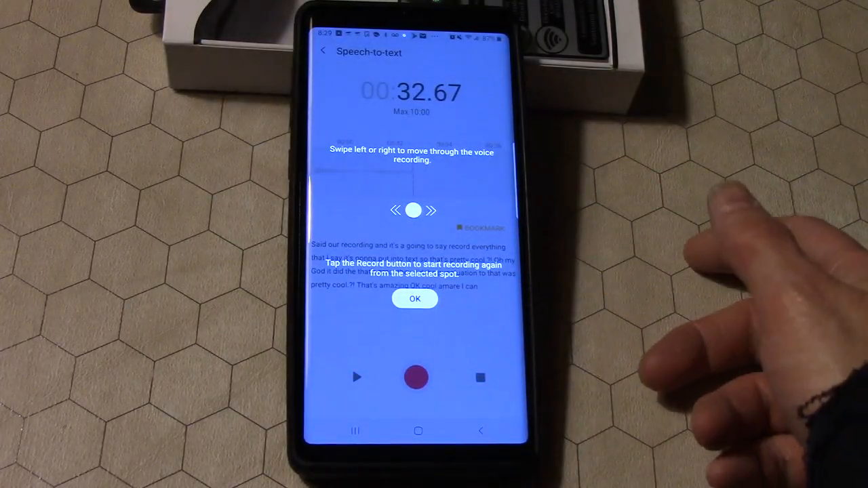
click(414, 299)
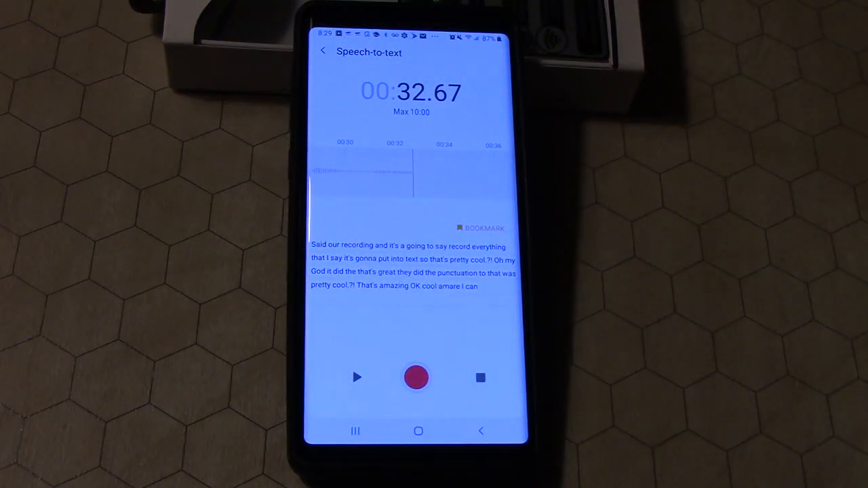
click(480, 378)
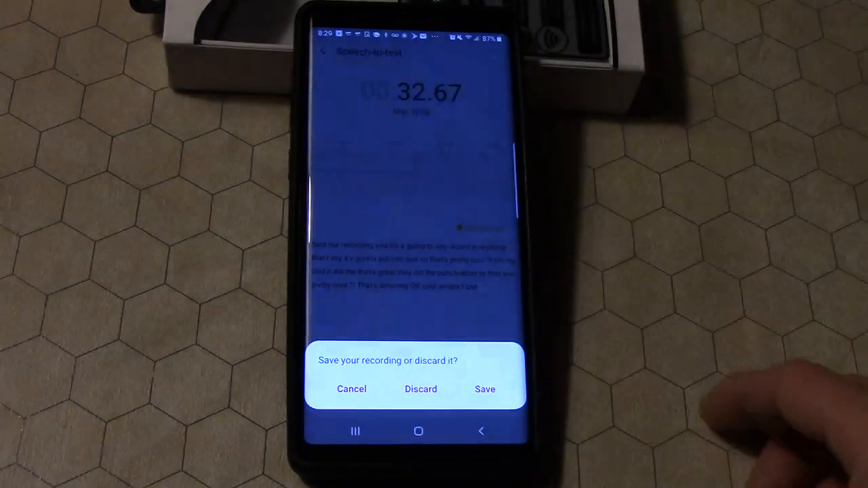
click(420, 388)
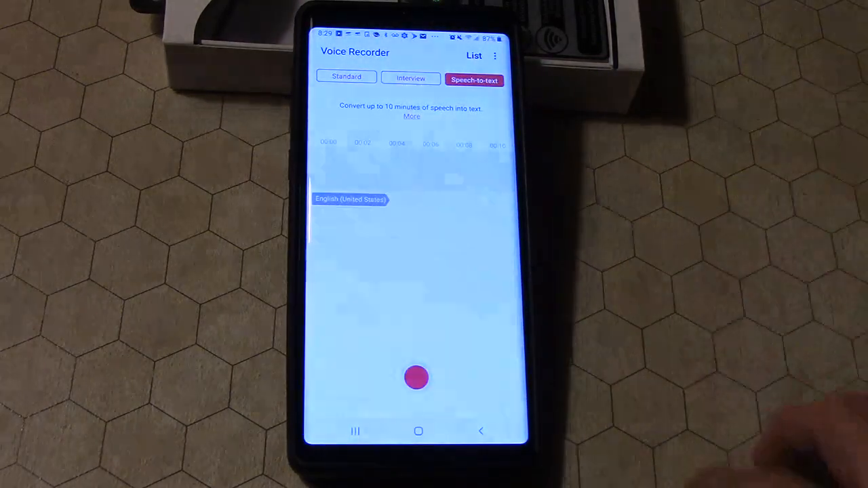